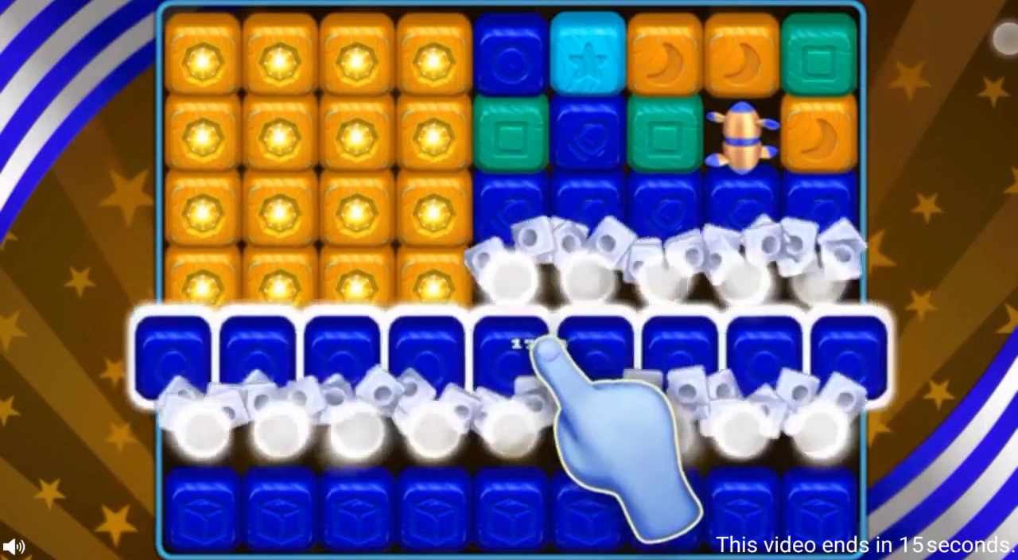
# Launch Facebook from the home screen and scroll down its news feed.
pyautogui.click(537, 354)
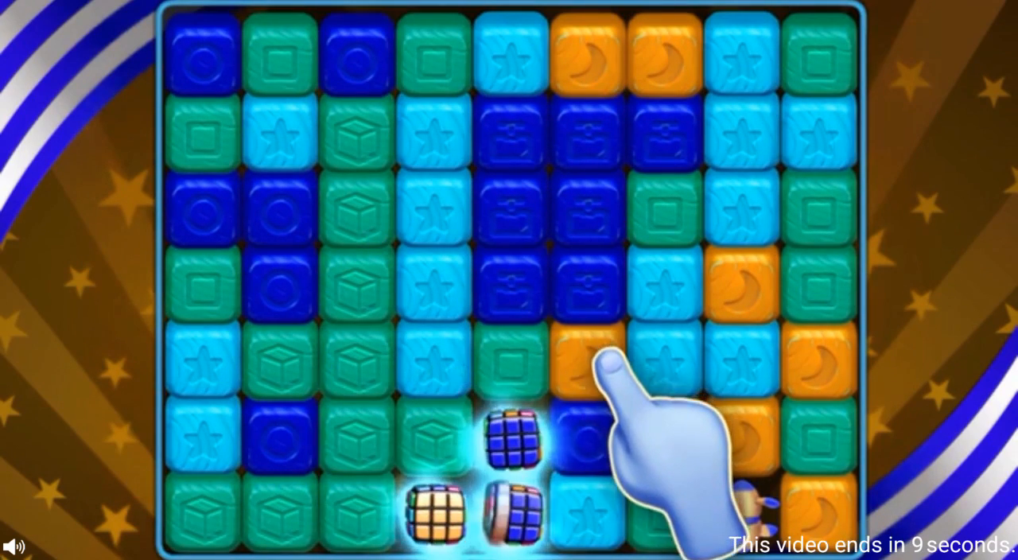
pyautogui.click(580, 366)
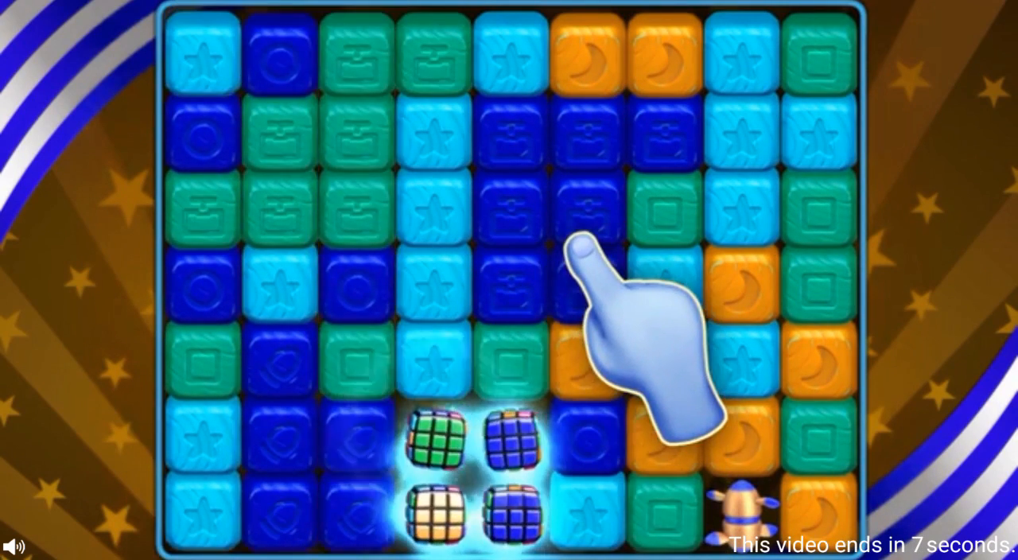
pyautogui.click(453, 449)
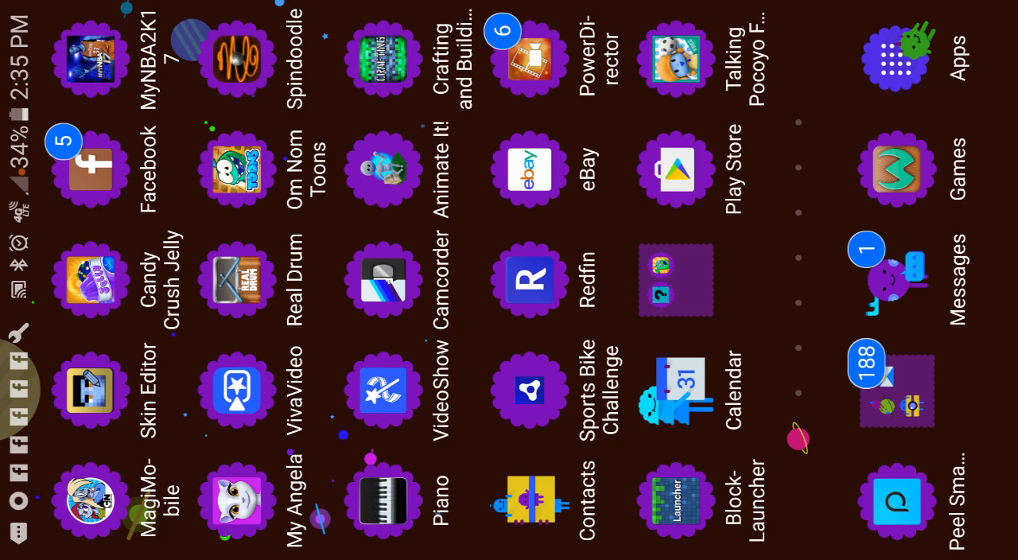
pyautogui.scroll(-3)
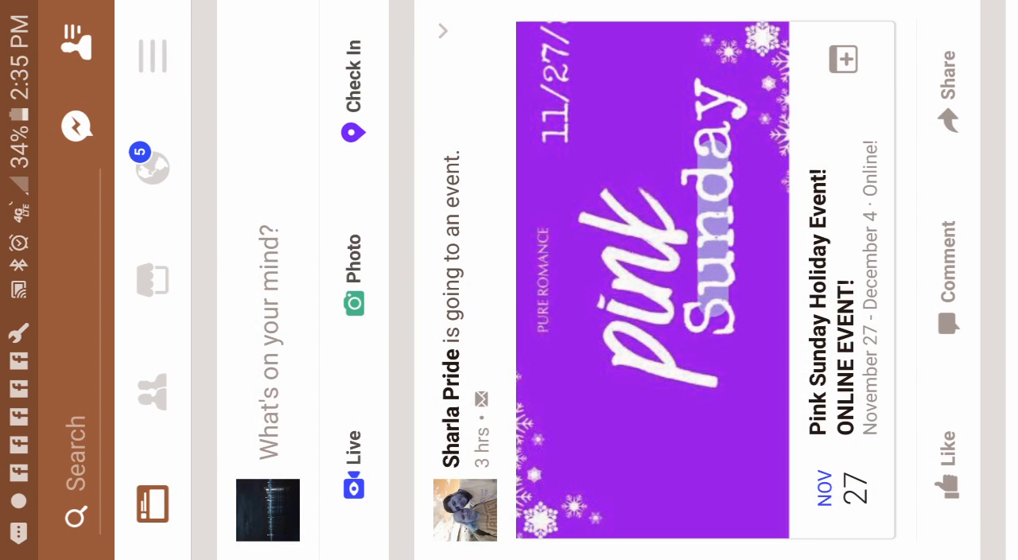
# Open a shared photo post's comments, then pull down and fully expand quick settings.
pyautogui.click(152, 168)
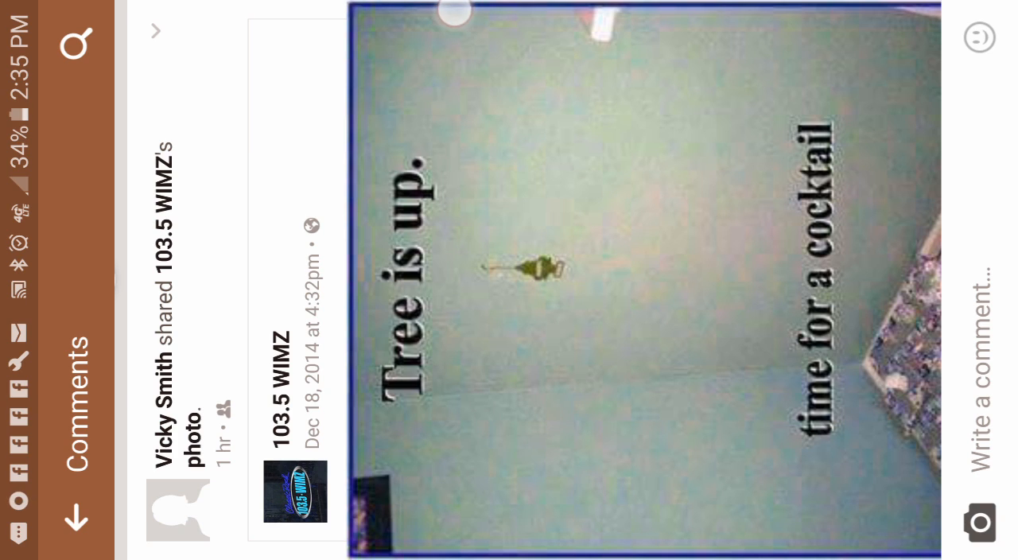
pyautogui.scroll(-3)
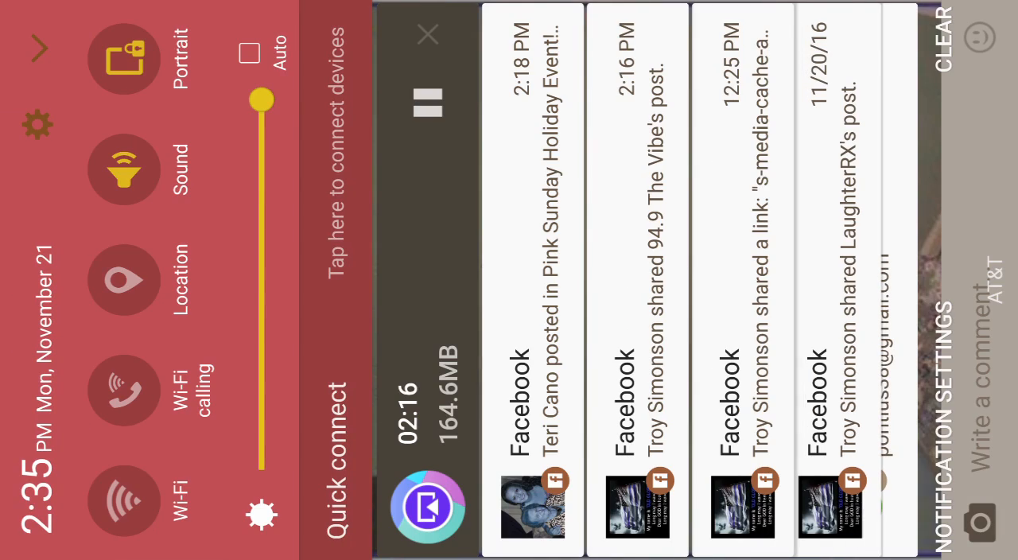
pyautogui.click(37, 51)
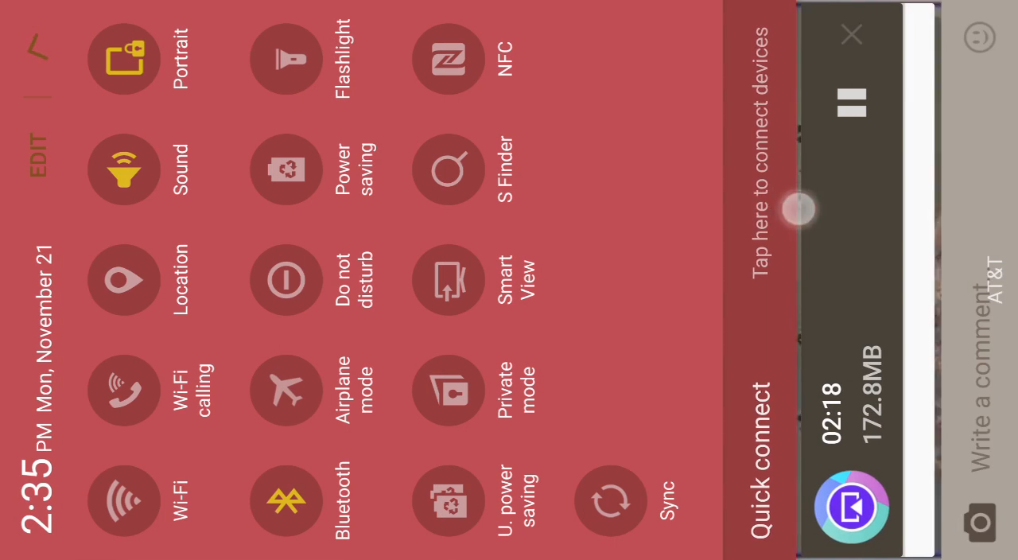